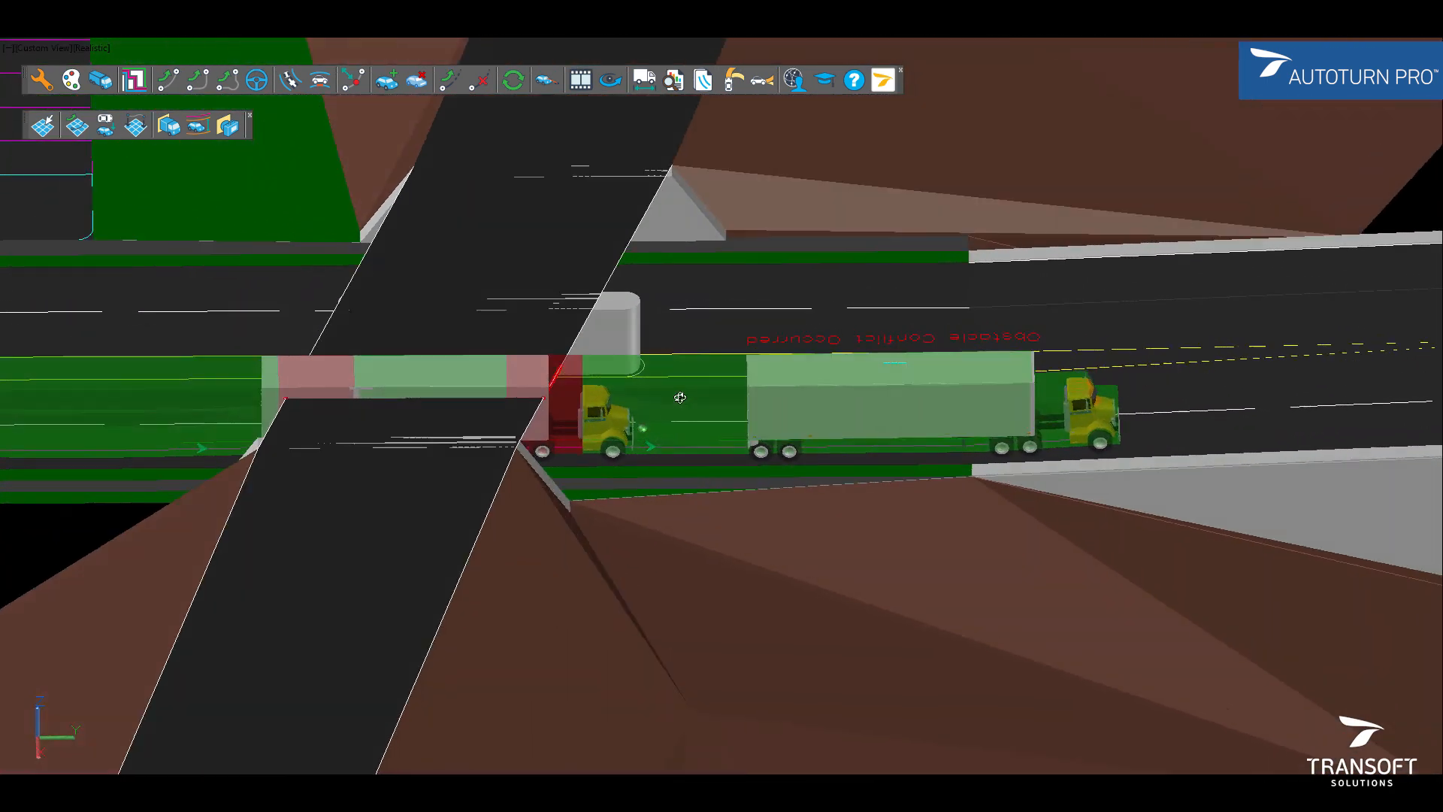
Place the BMW i8 vertical simulation on the ramp profile with detected conflicts in red
left_click(132, 78)
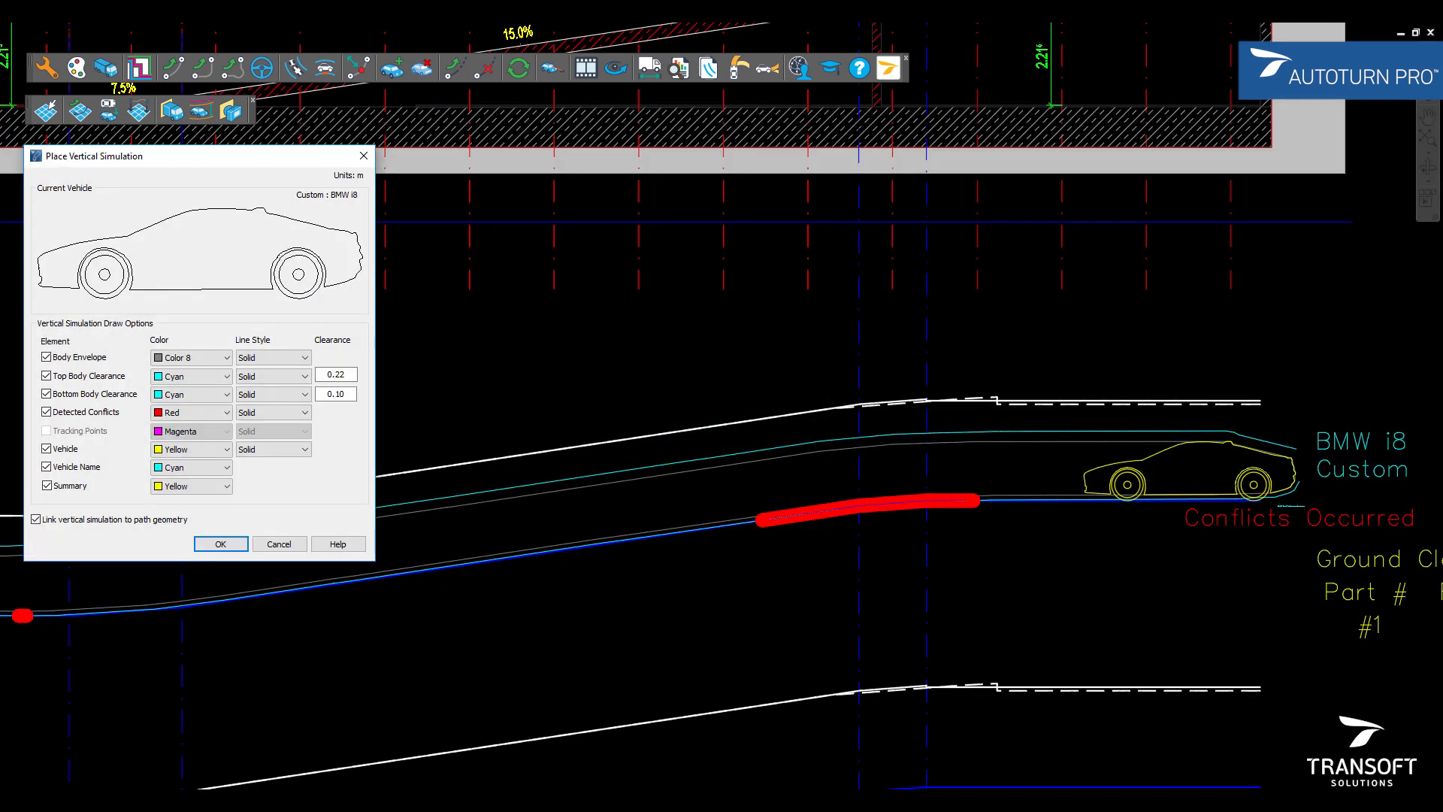
Place the Smeal Aerial MM 100ft vertical simulation along the terrain profile
left_click(219, 542)
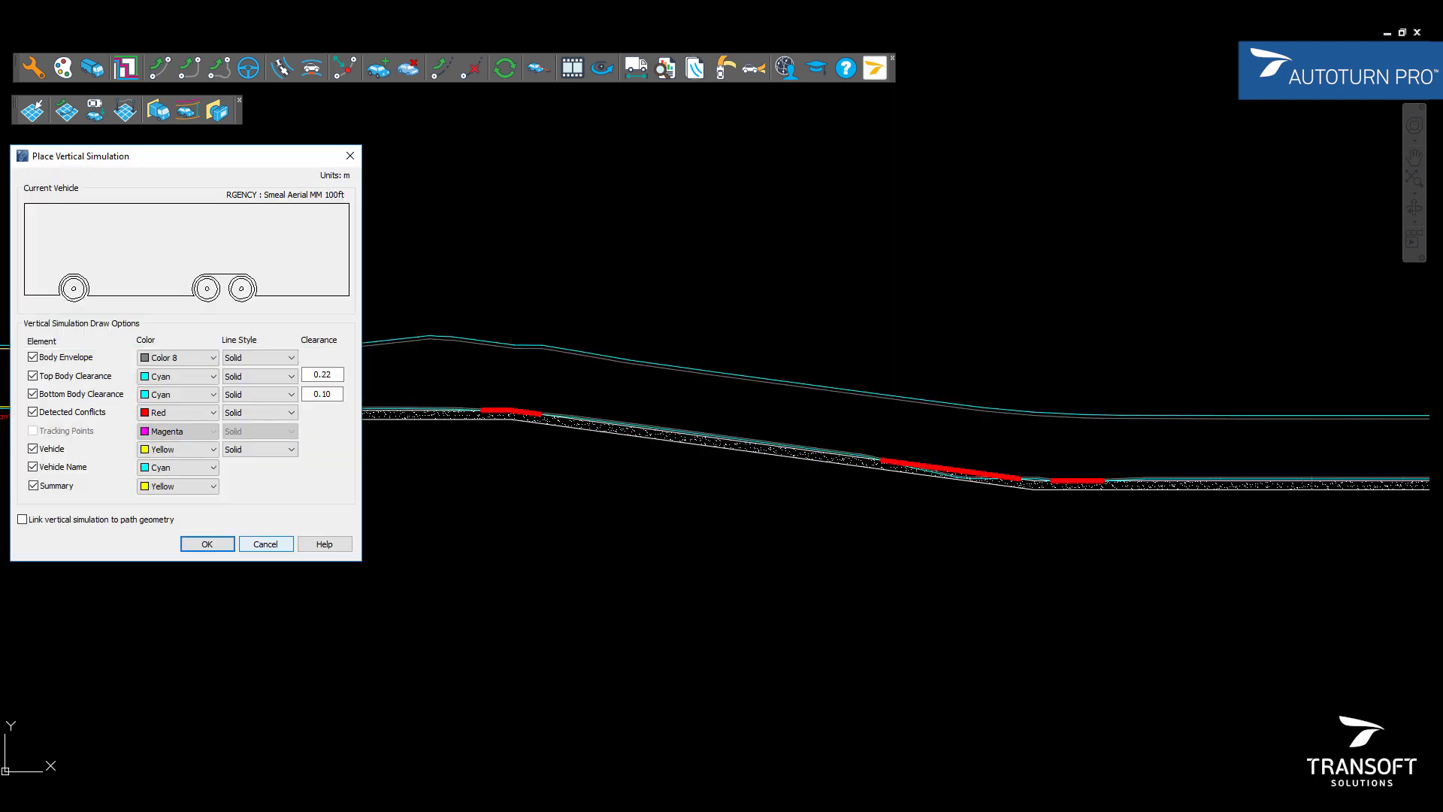
left_click(206, 542)
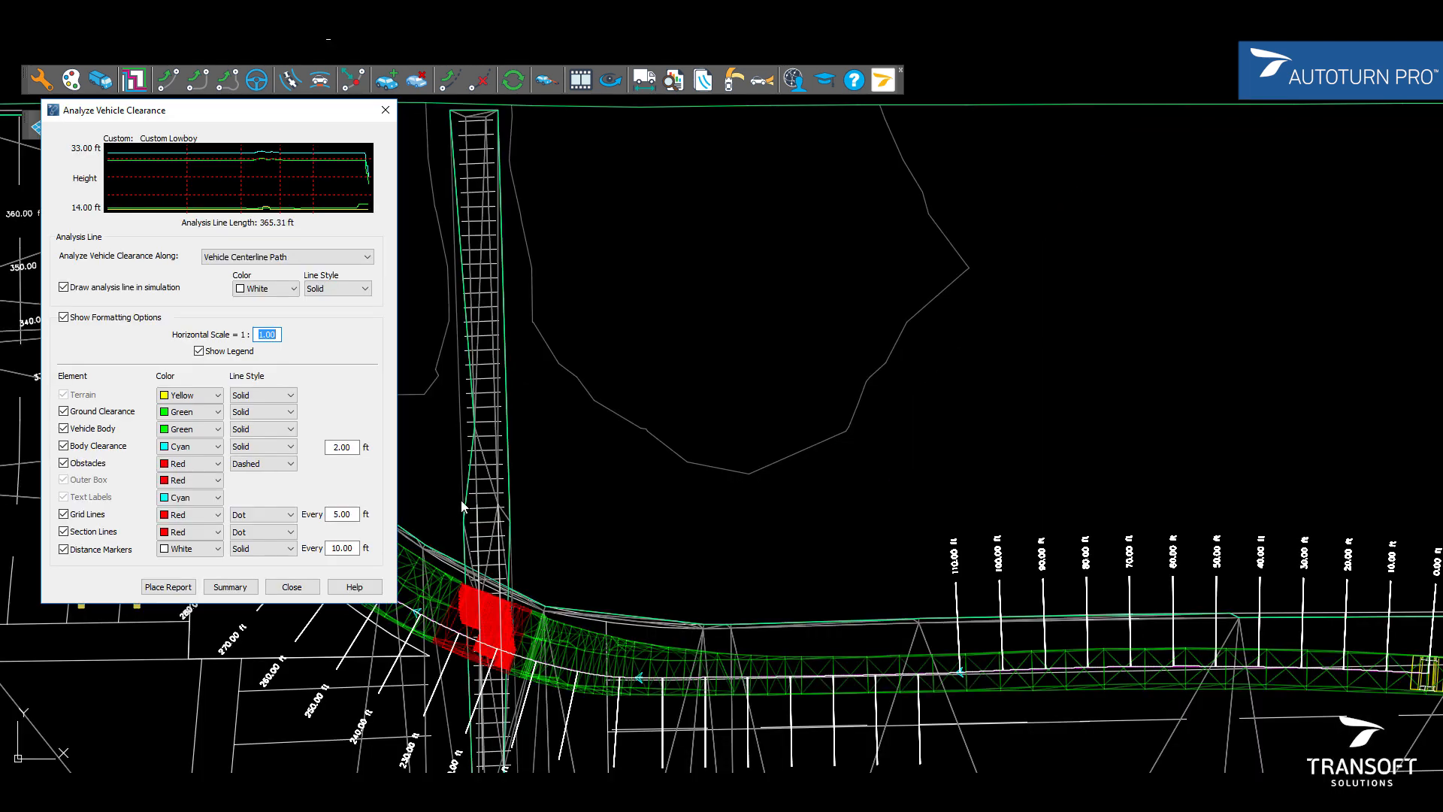
Analyze Custom Lowboy clearance along its 365.31 ft vehicle centerline path with formatting options shown
left_click(290, 586)
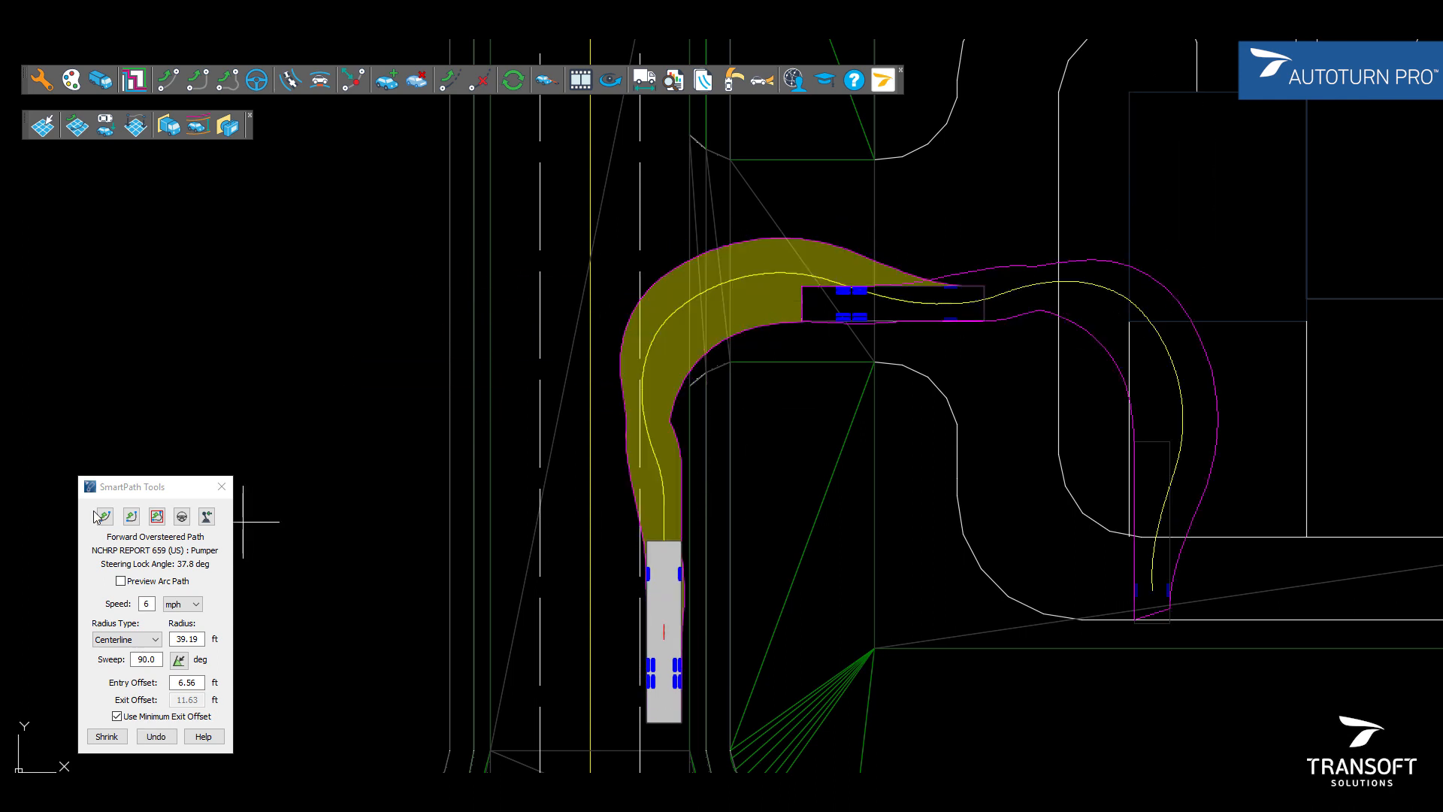
Place the longitudinal clearance profile report for the 184.75 ft centerline path into the drawing
left_click(104, 515)
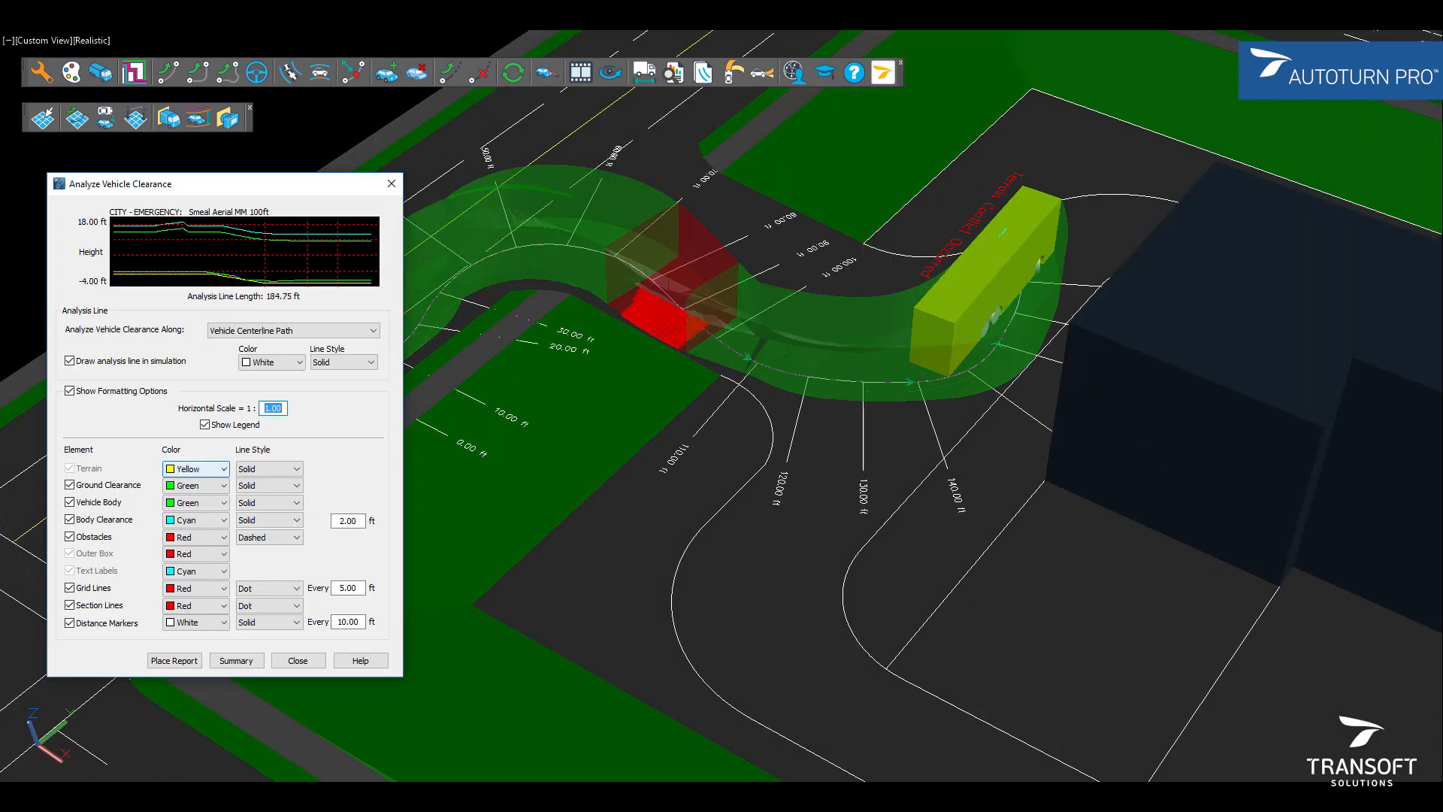
left_click(173, 660)
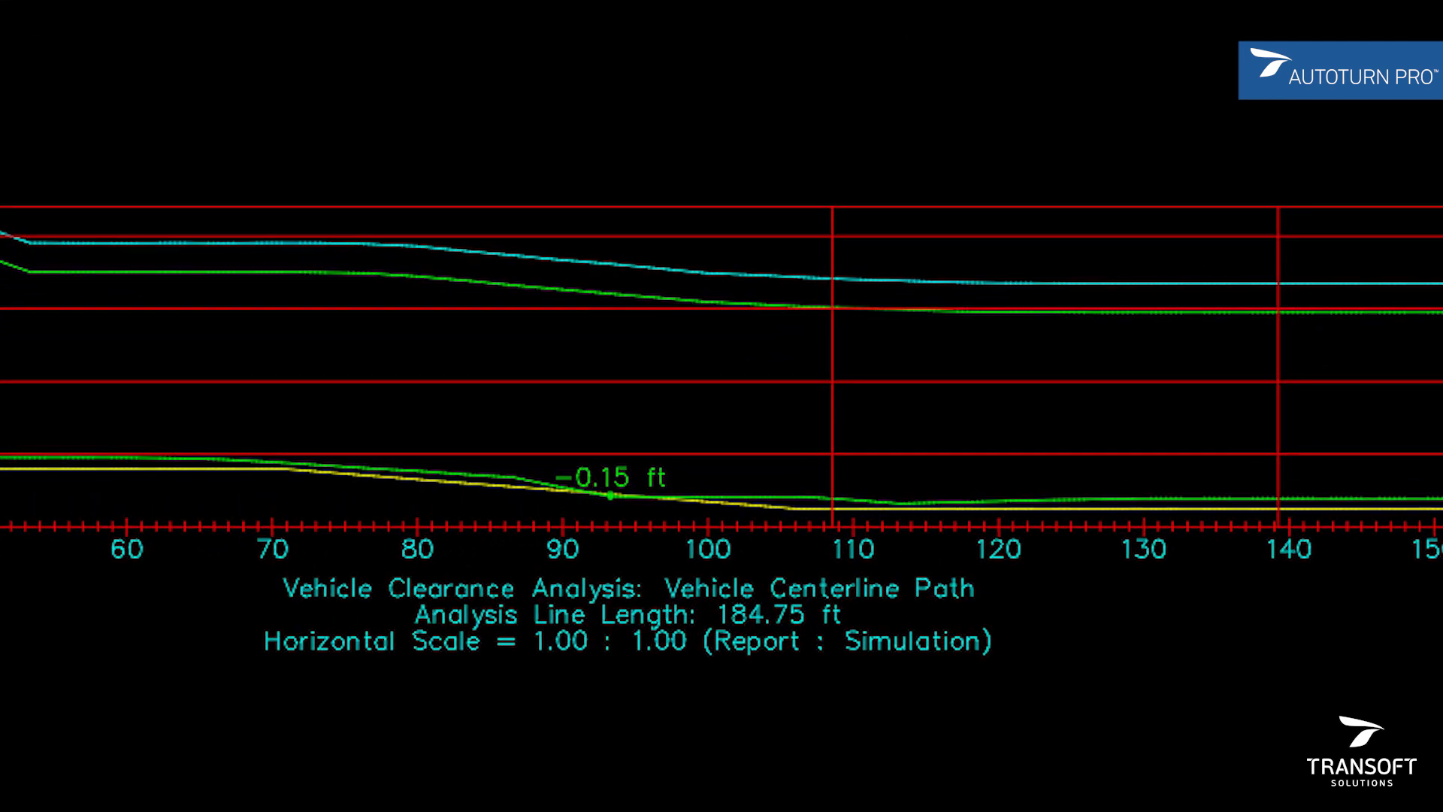